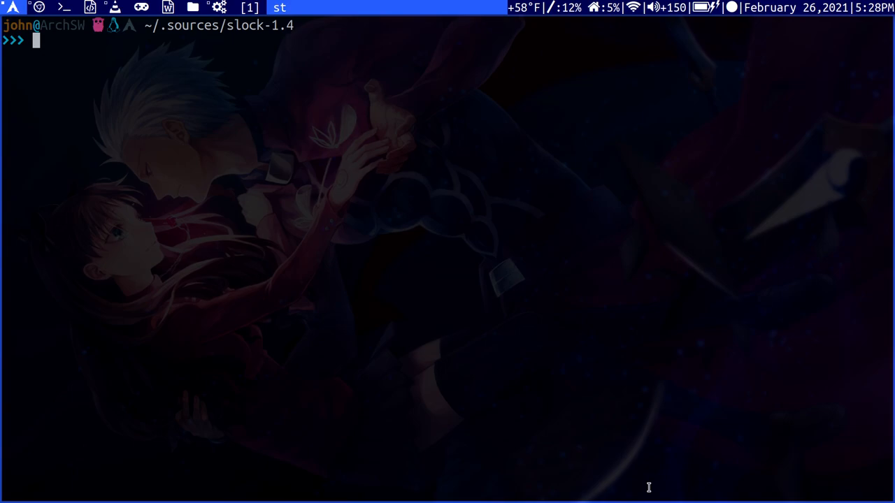
# Step: Open slock's config.h in nano to set lock colours black, #255DFE and #CC3333
pyautogui.write('nano config.h')
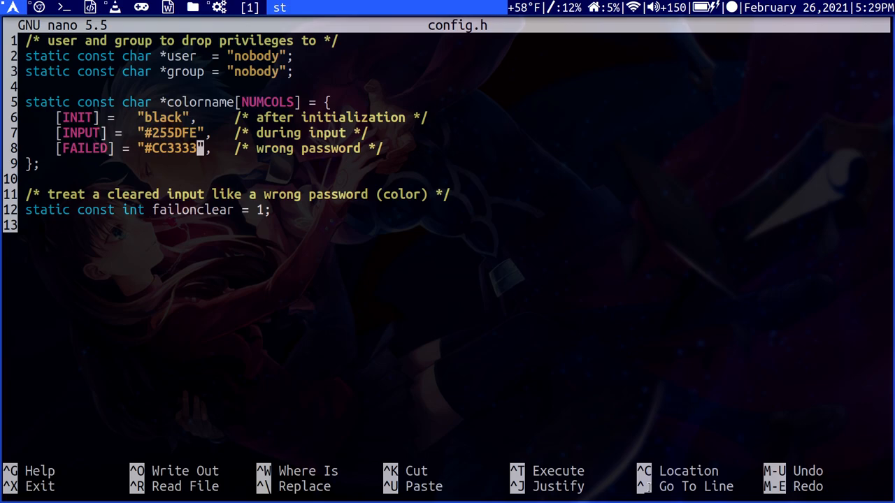
# Step: Exit nano and rebuild slock with sudo make clean install using the new colours
pyautogui.press('ctrl+x')
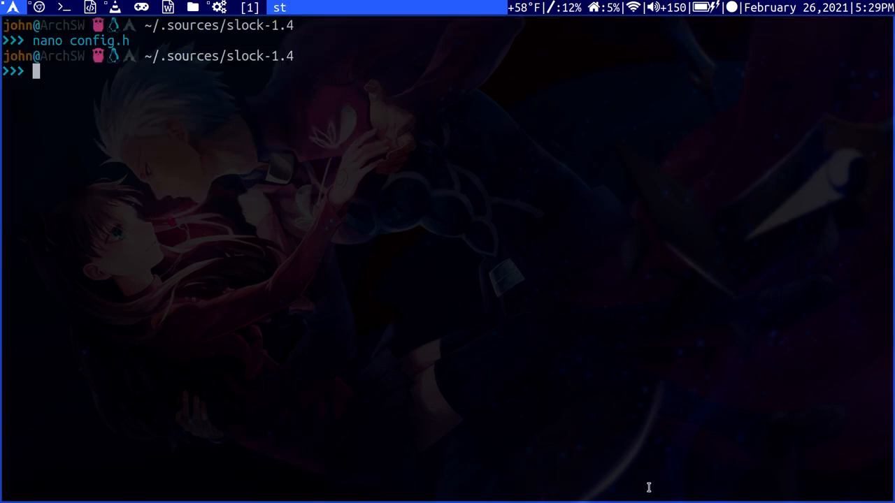
pyautogui.write('su')
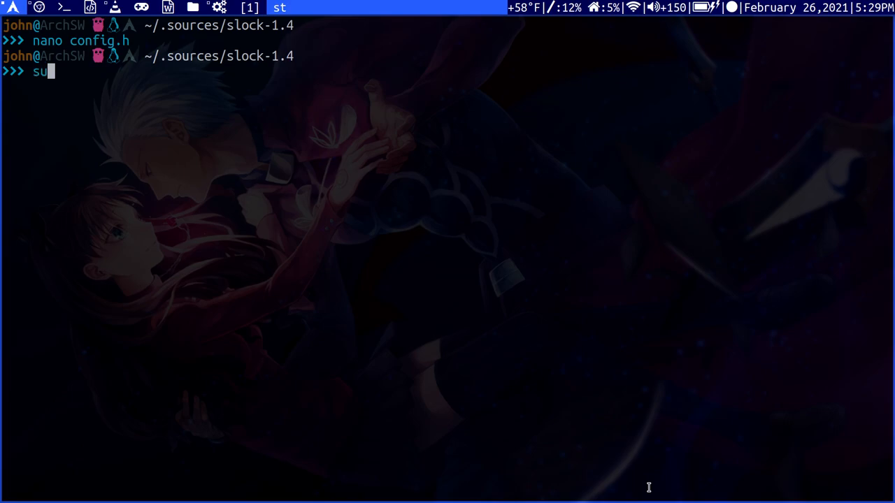
pyautogui.write('do make cle')
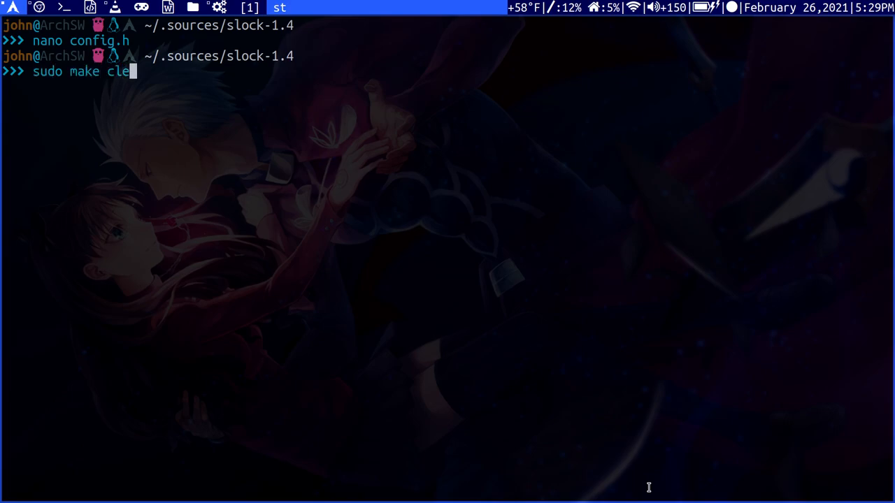
pyautogui.write('an install')
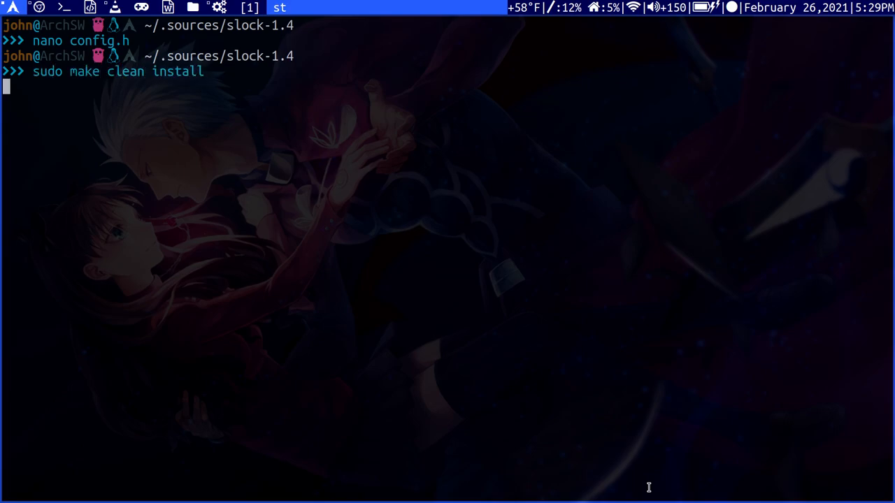
pyautogui.press('Return')
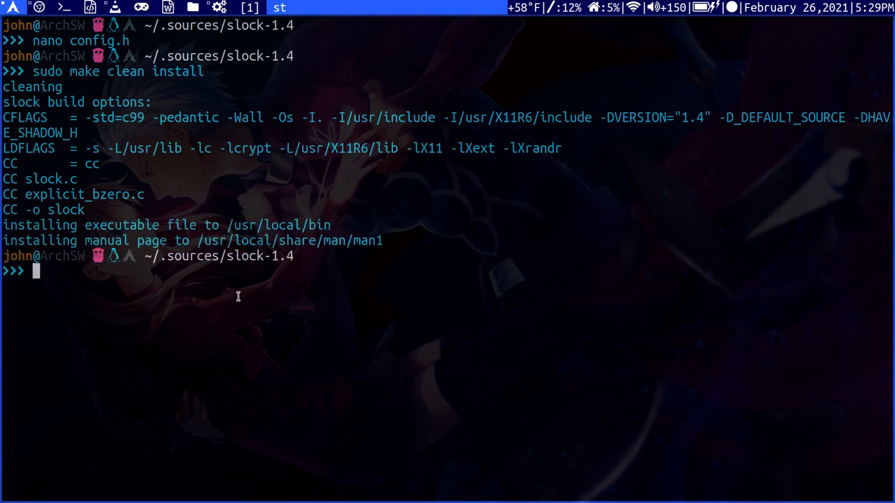
pyautogui.moveTo(262, 225)
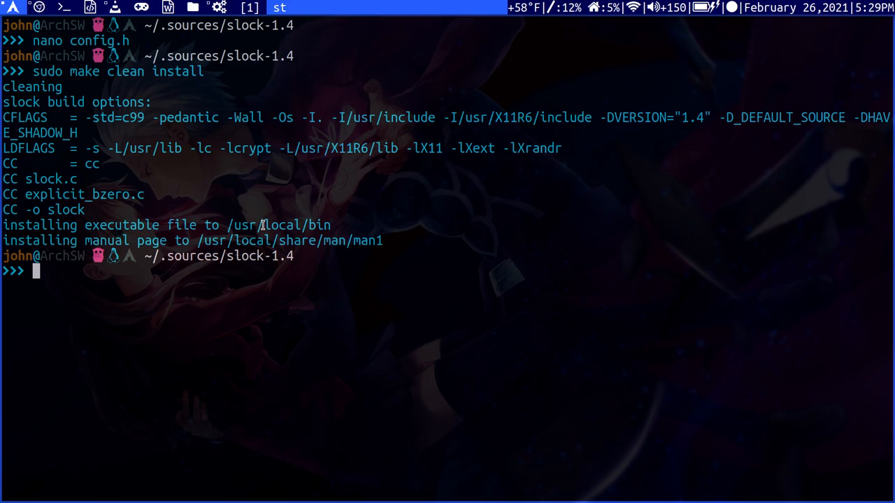
pyautogui.moveTo(314, 224)
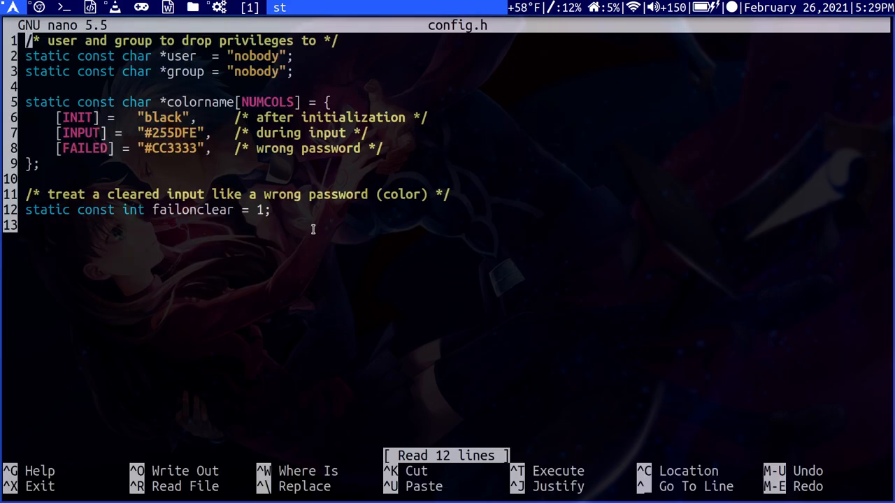
pyautogui.click(161, 56)
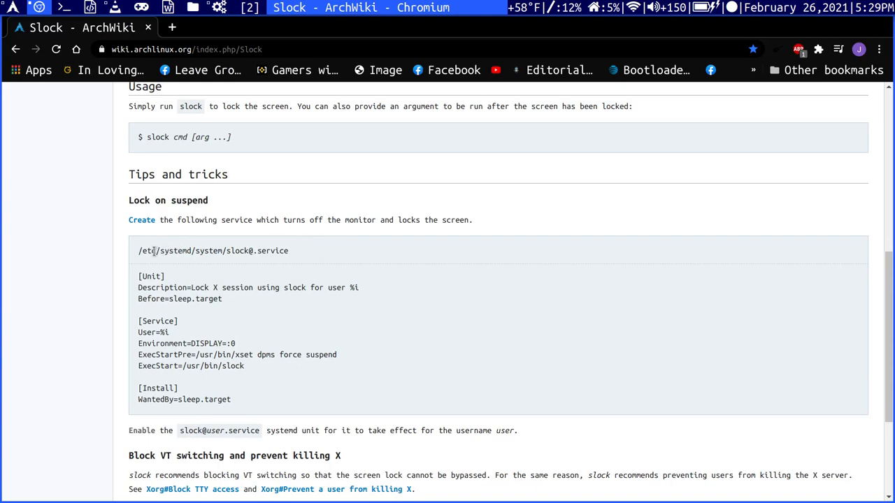
# Step: Review the wiki's slock@.service path and its ExecStart=/usr/bin/slock line
pyautogui.tripleClick(213, 250)
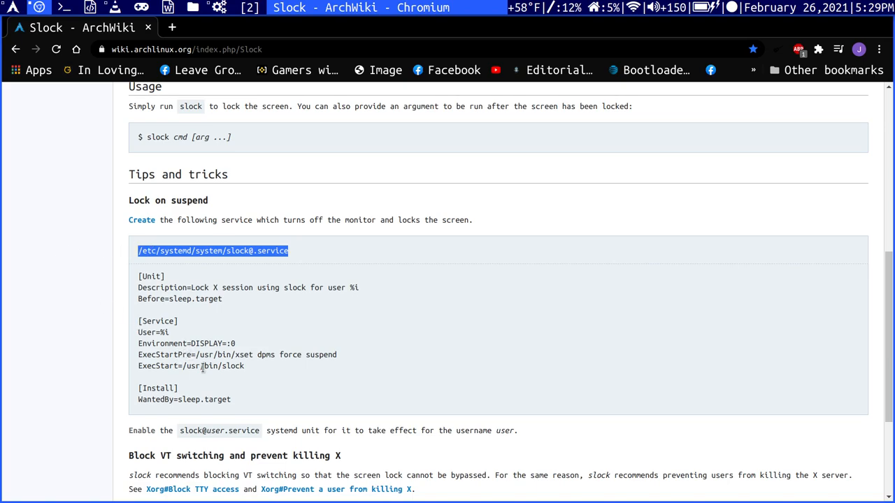
pyautogui.click(213, 366)
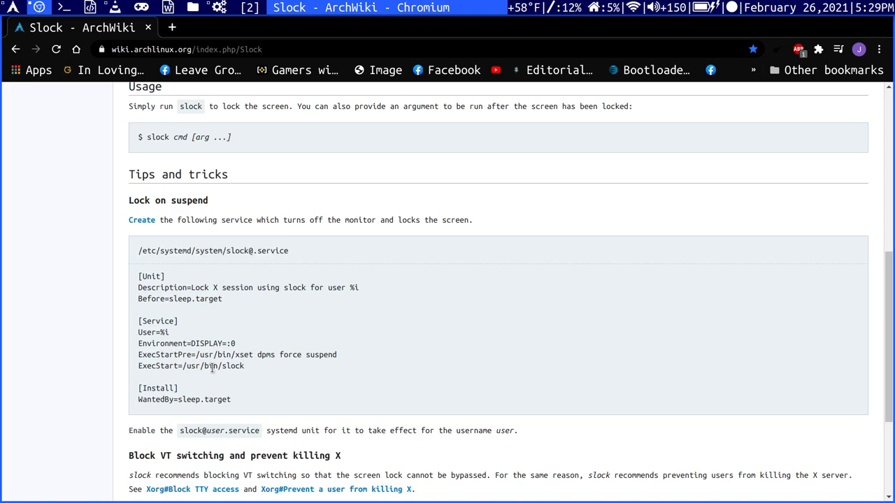
pyautogui.doubleClick(190, 366)
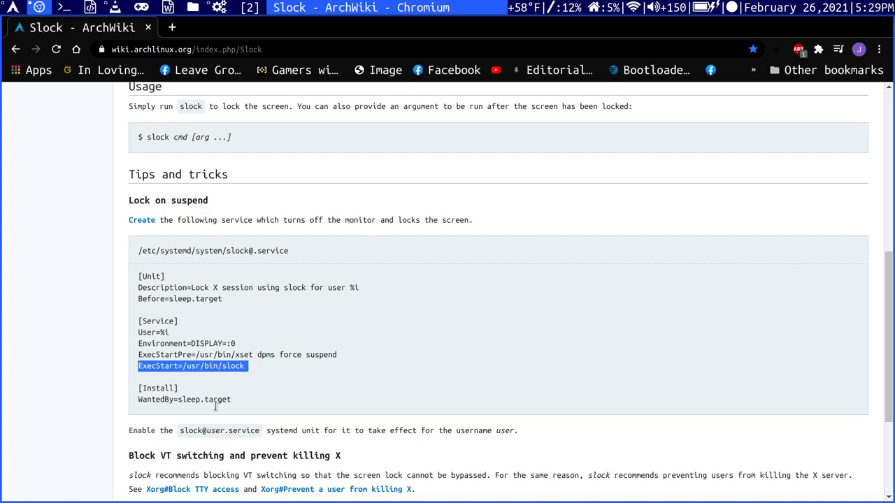
pyautogui.moveTo(220, 408)
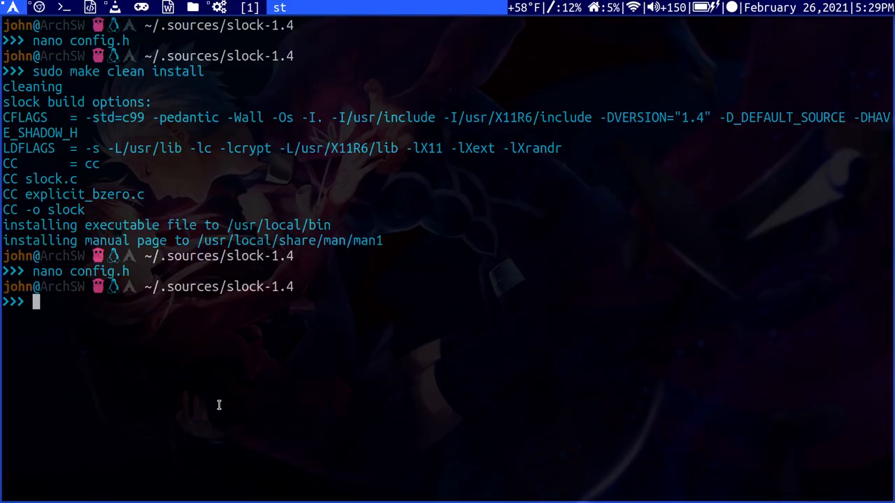
pyautogui.moveTo(274, 220)
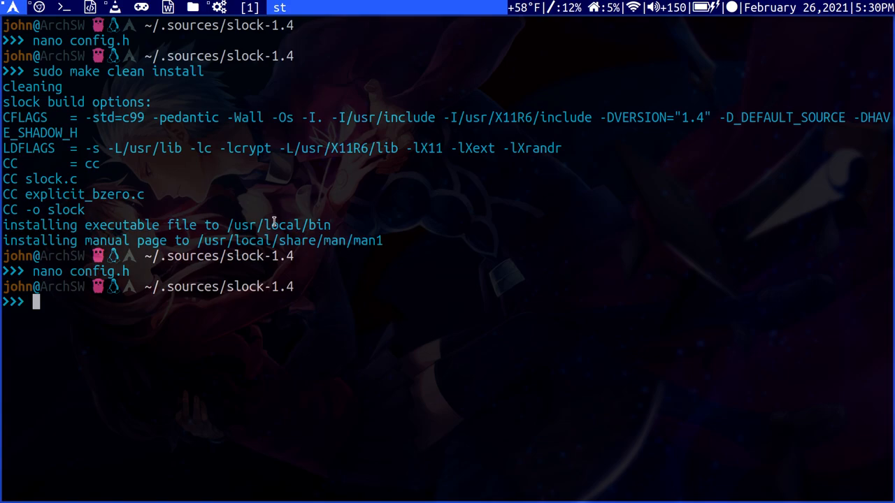
# Step: Enter sudo nano /etc/systemd/system/slock@.service at the shell prompt
pyautogui.write('sudo')
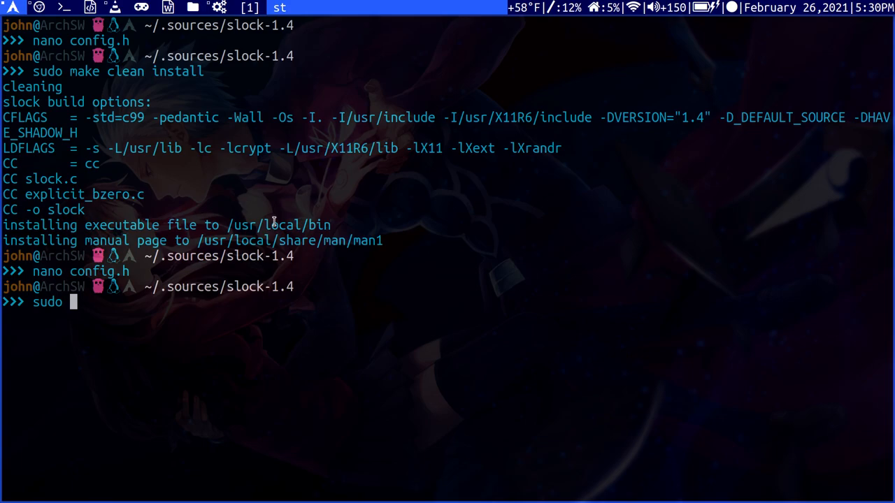
pyautogui.write('nano')
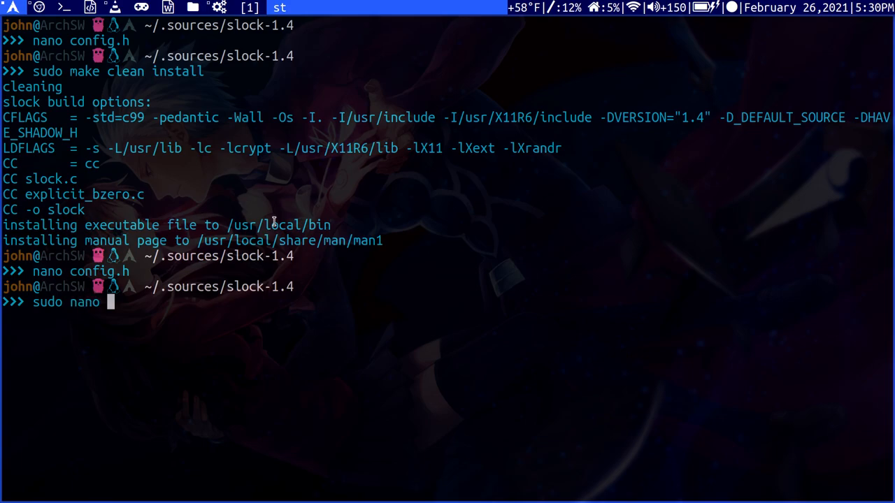
pyautogui.write('/etc/systemd/system/slock@.service')
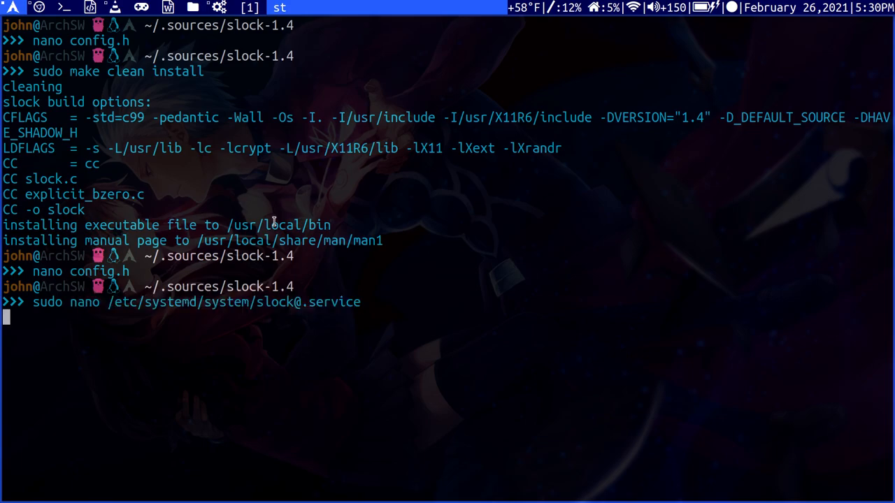
pyautogui.press('Return')
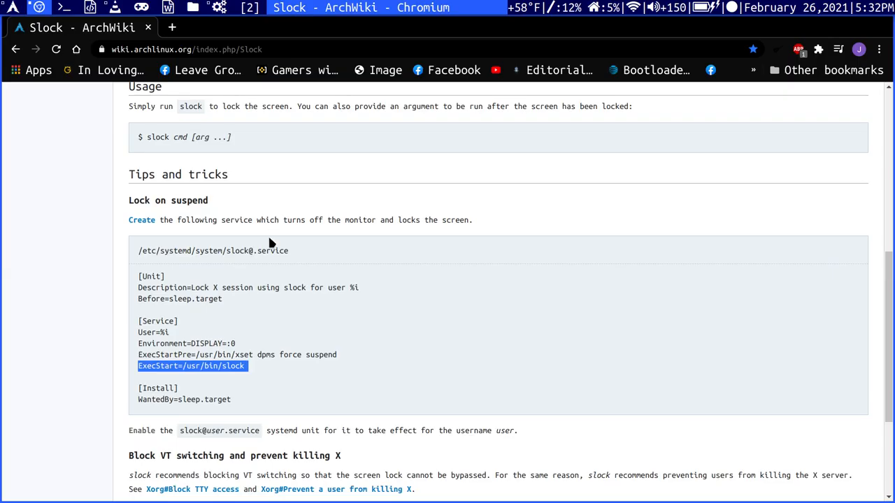
pyautogui.doubleClick(190, 431)
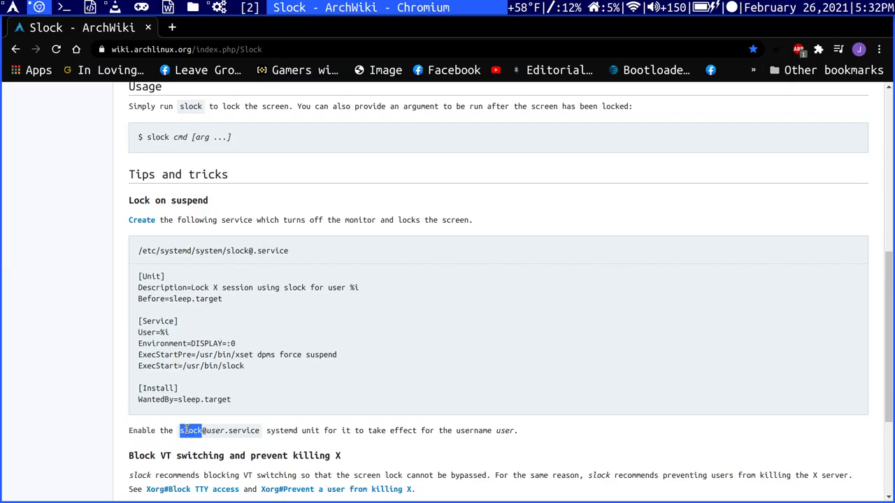
pyautogui.click(187, 431)
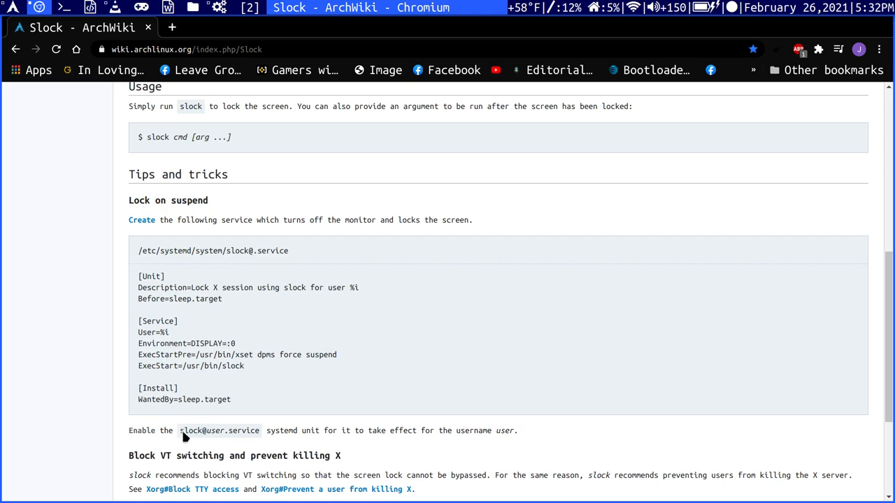
pyautogui.doubleClick(218, 430)
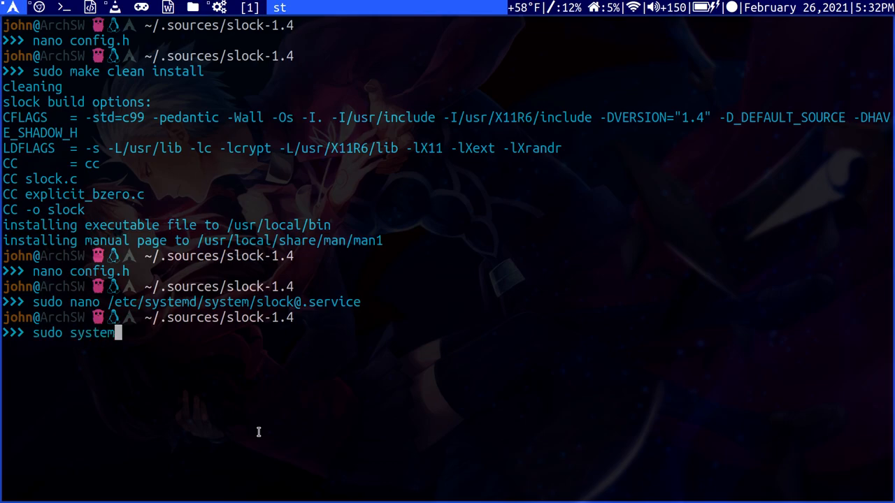
pyautogui.write('ctl enab')
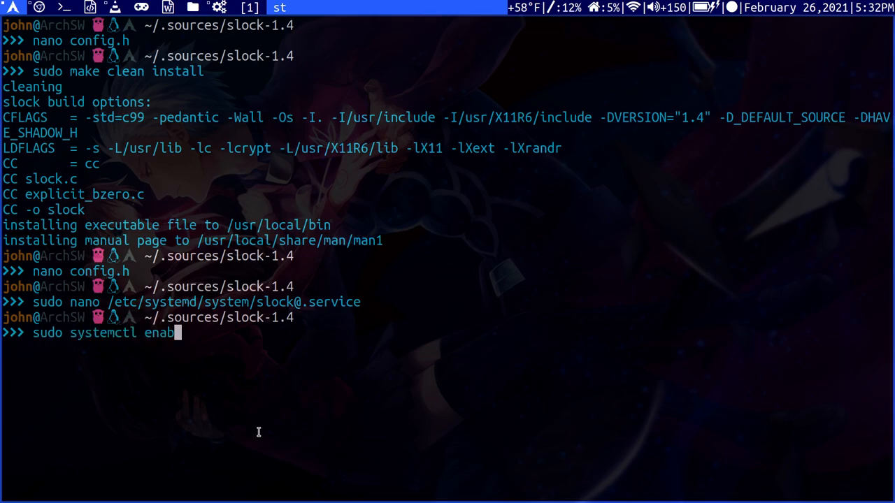
pyautogui.write('le')
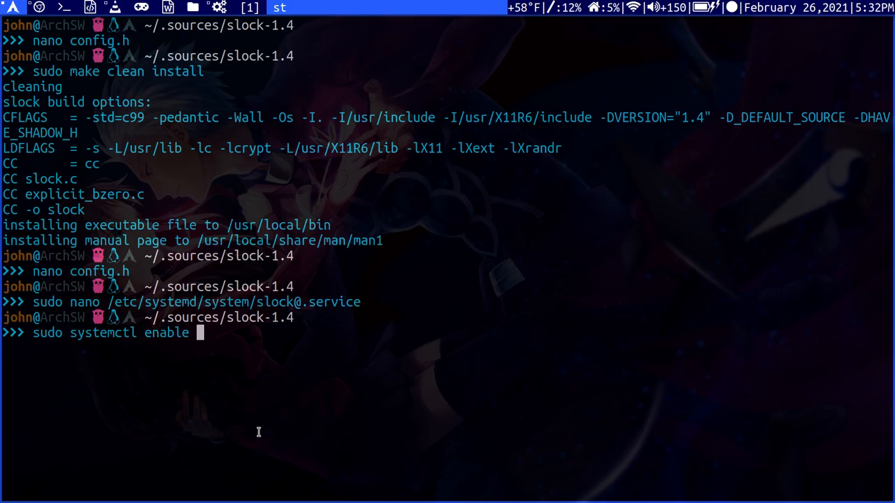
pyautogui.write('slock@user.service')
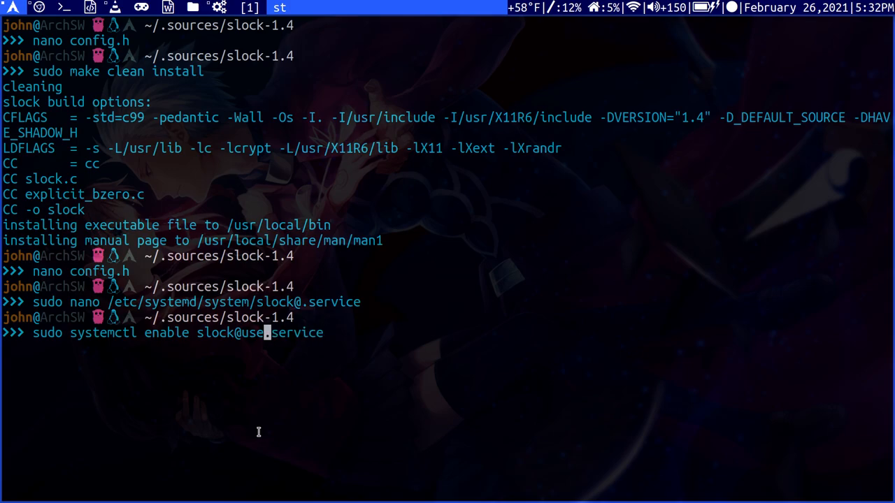
pyautogui.write('john')
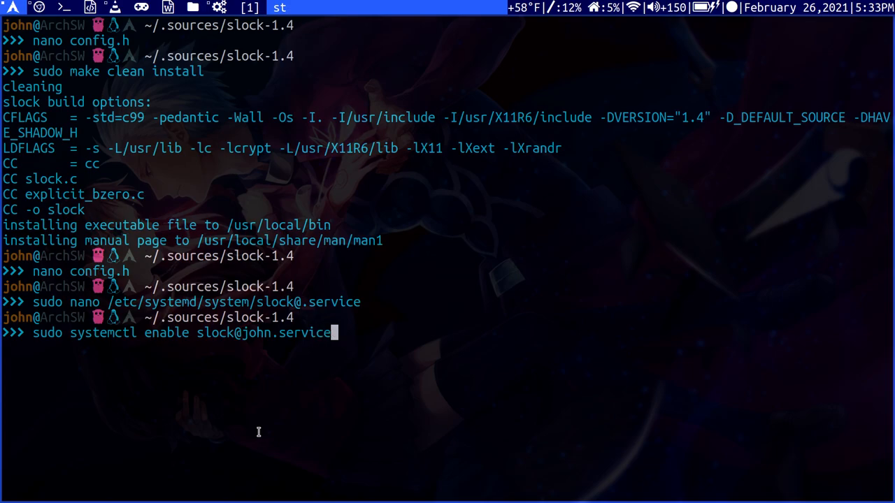
pyautogui.press('Return')
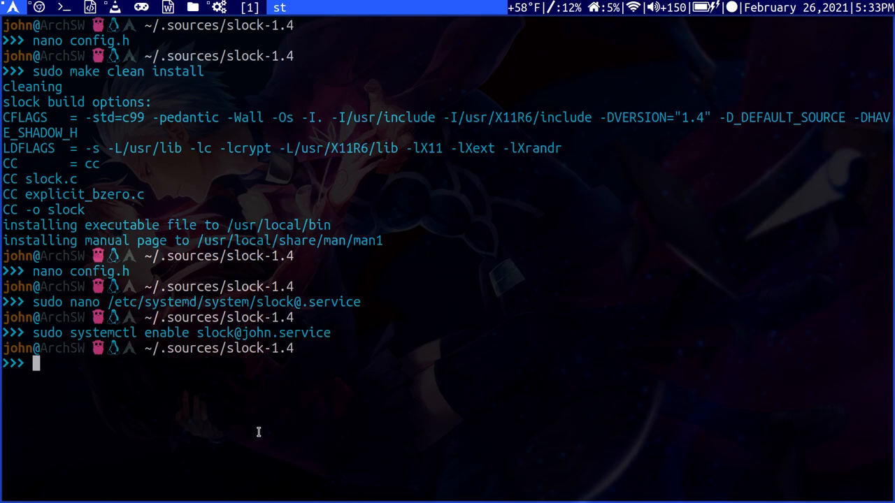